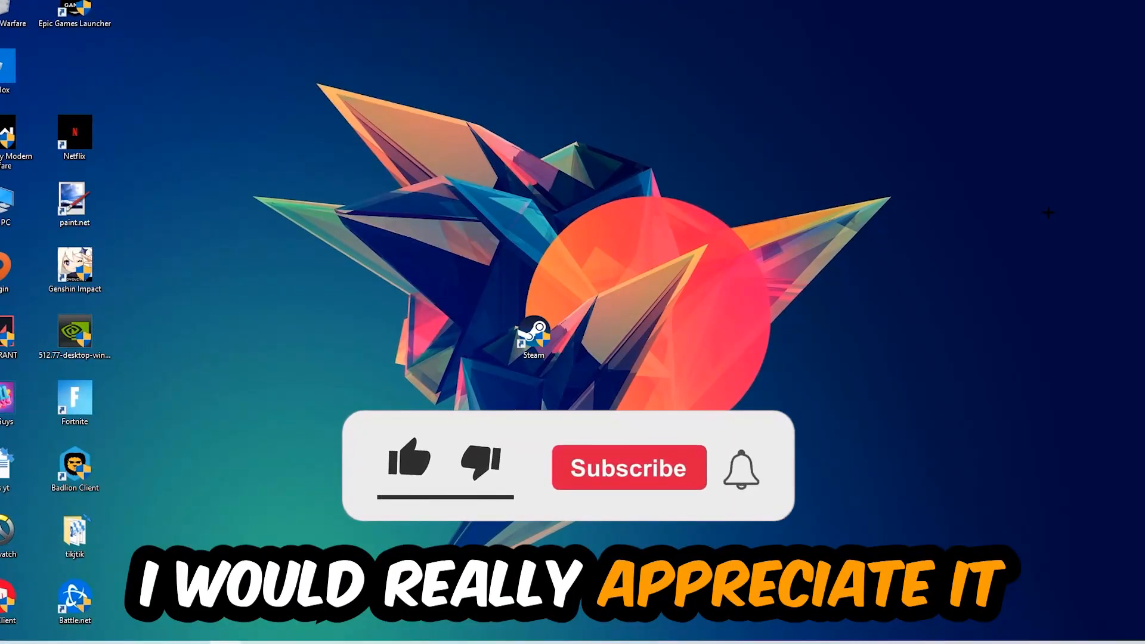
Launch Task Manager from the taskbar's right-click menu
left_click(408, 462)
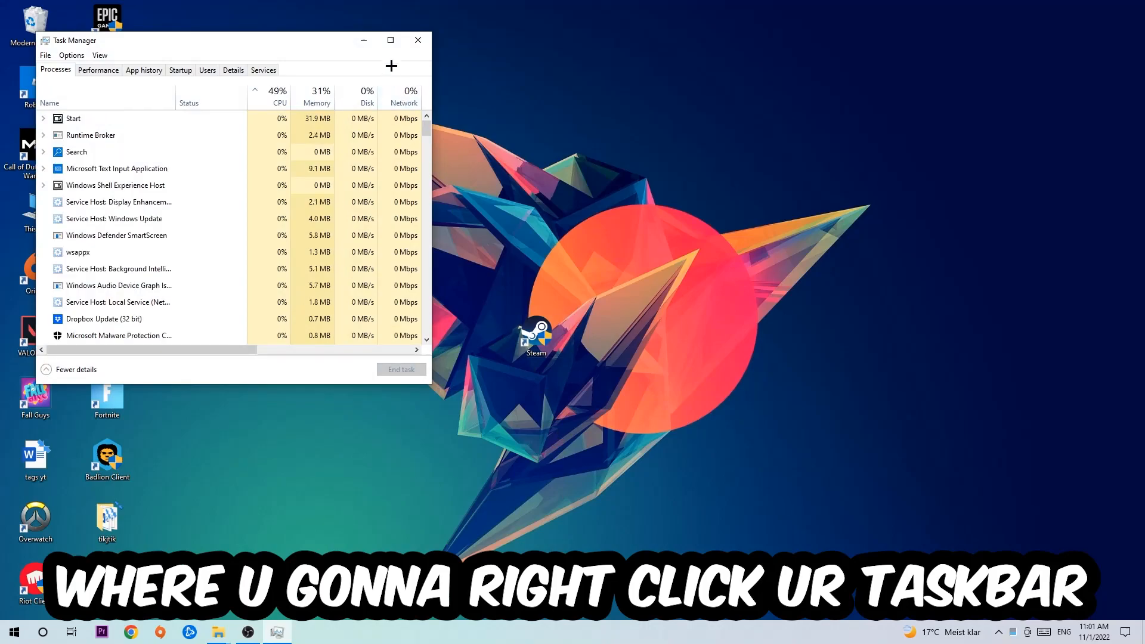
Maximize Task Manager and select a background process to end
left_click(390, 40)
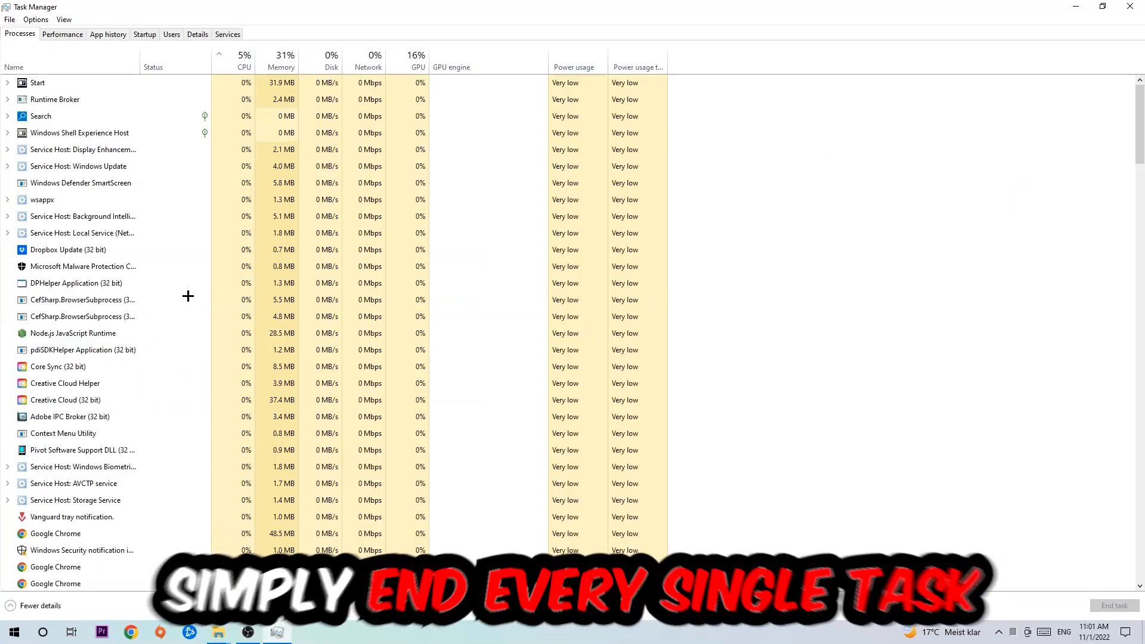
left_click(68, 250)
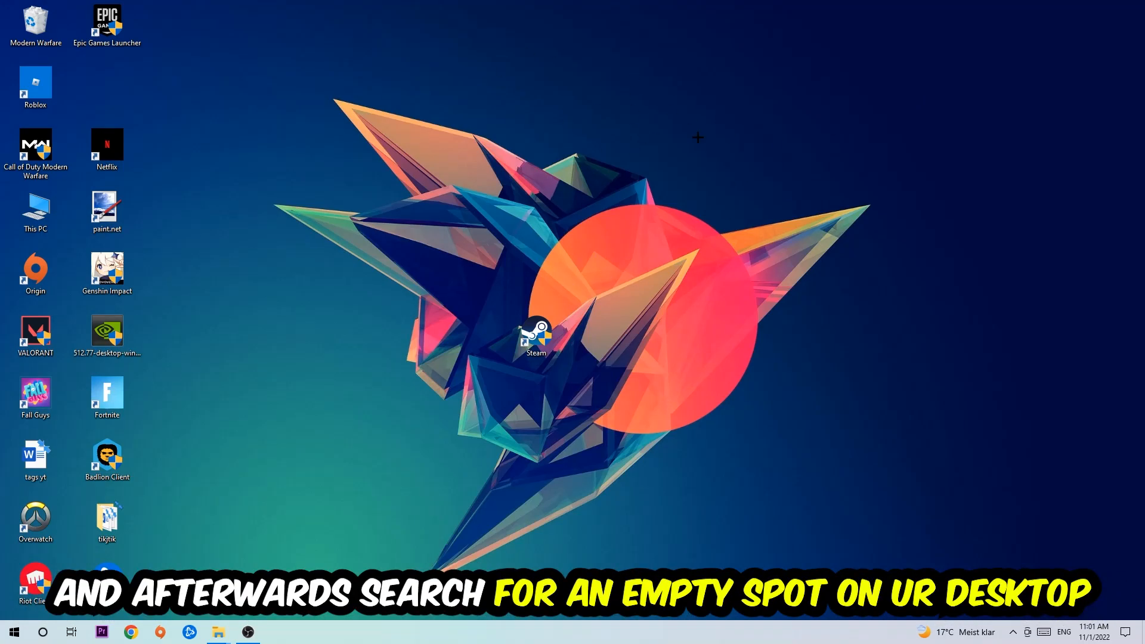
mouse_move(712, 153)
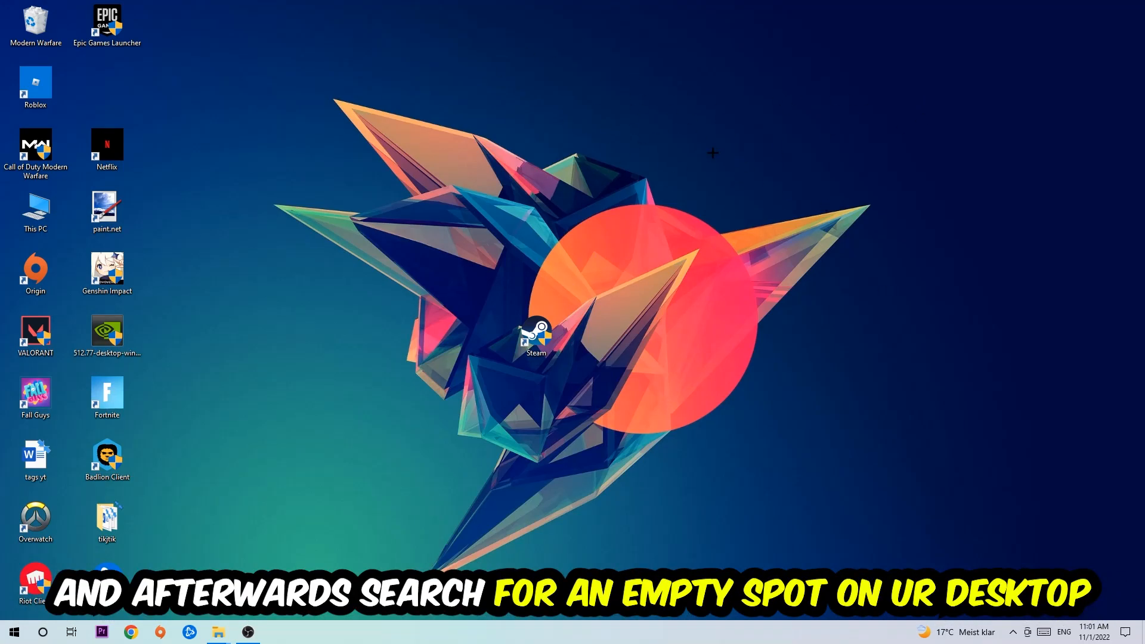
Choose Display settings from the desktop's right-click menu
right_click(712, 153)
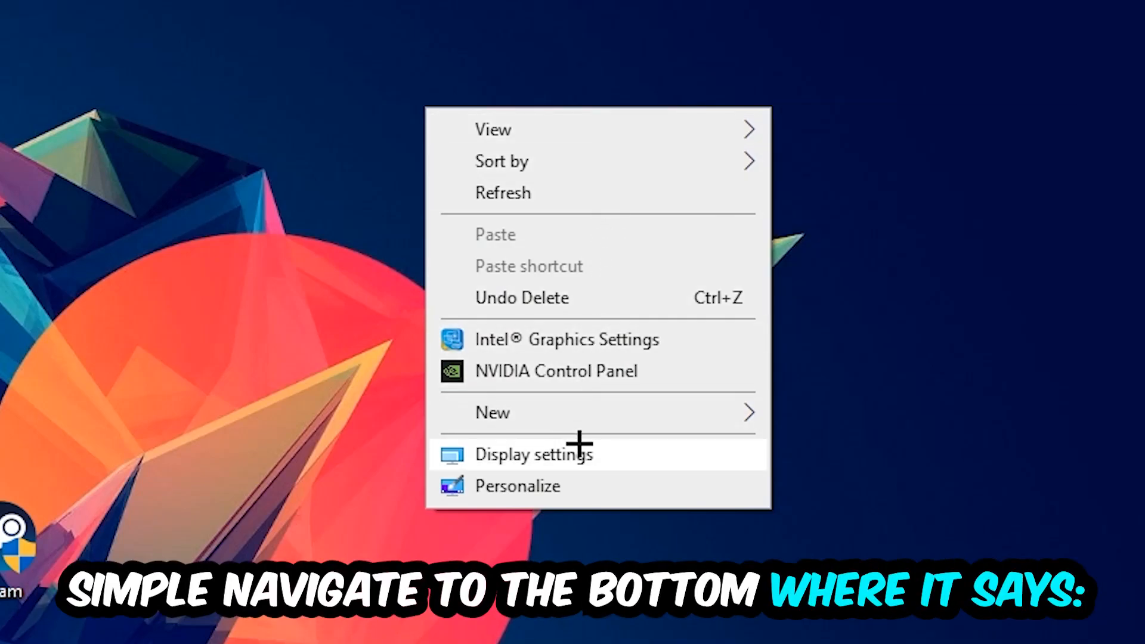
left_click(533, 454)
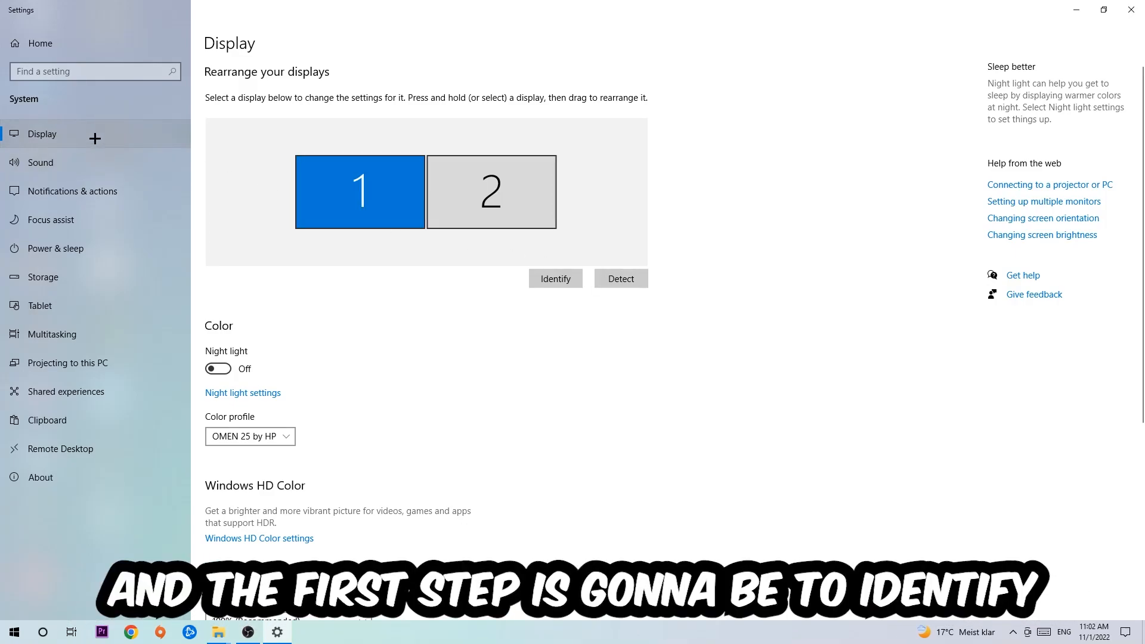
mouse_move(537, 118)
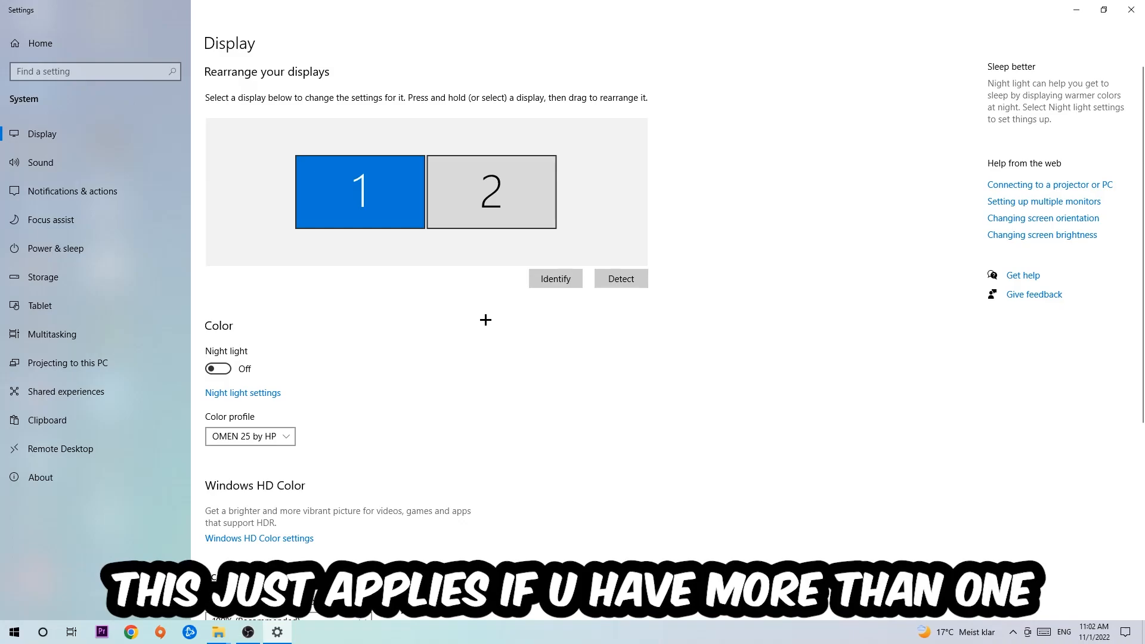
Identify the monitors, then scroll to scale (100%) and resolution (1920 × 1080)
left_click(555, 278)
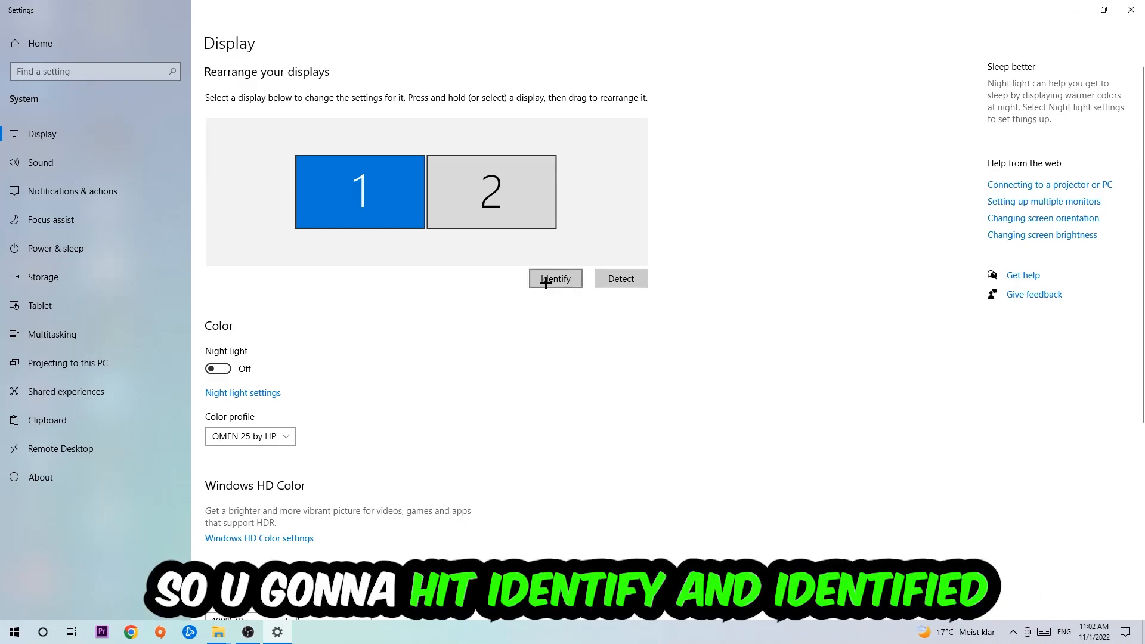
left_click(555, 279)
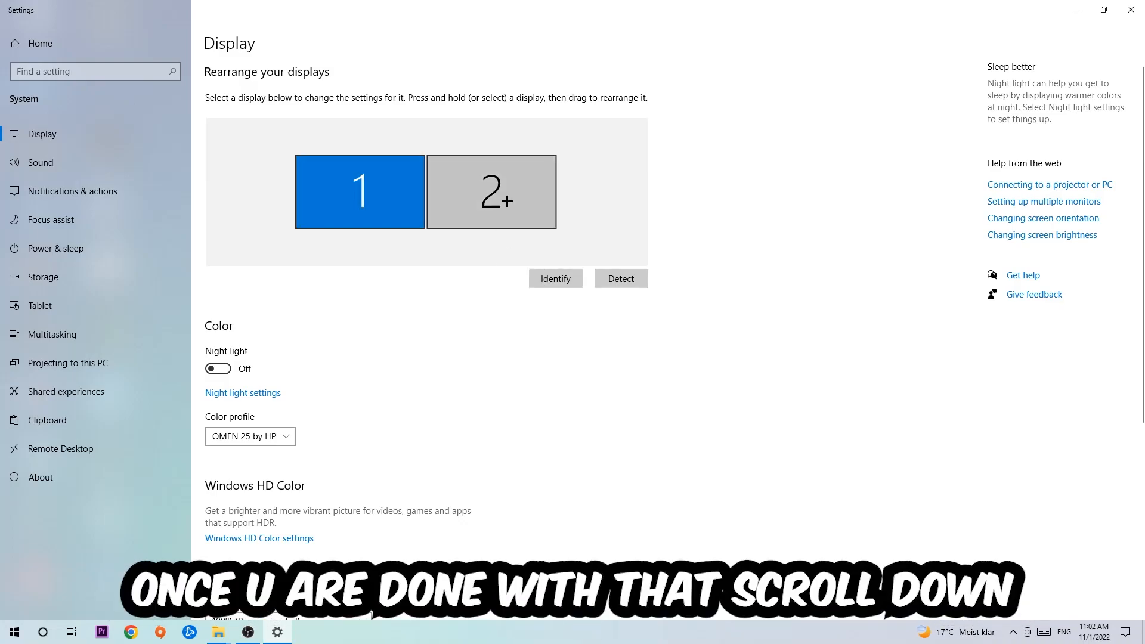
scroll("down", 3)
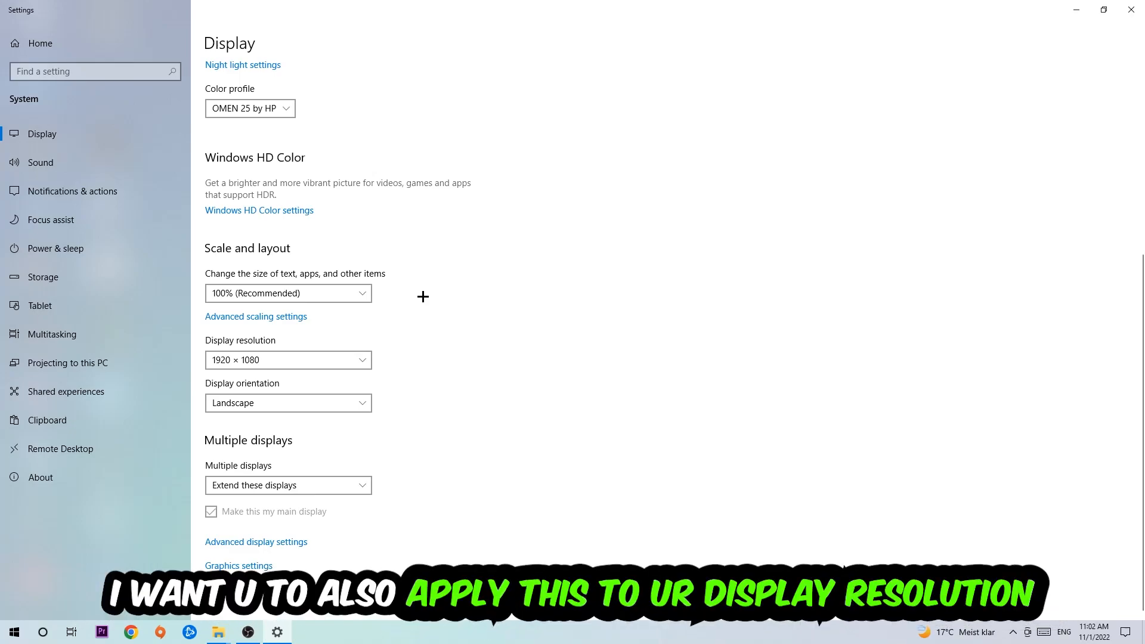
mouse_move(453, 270)
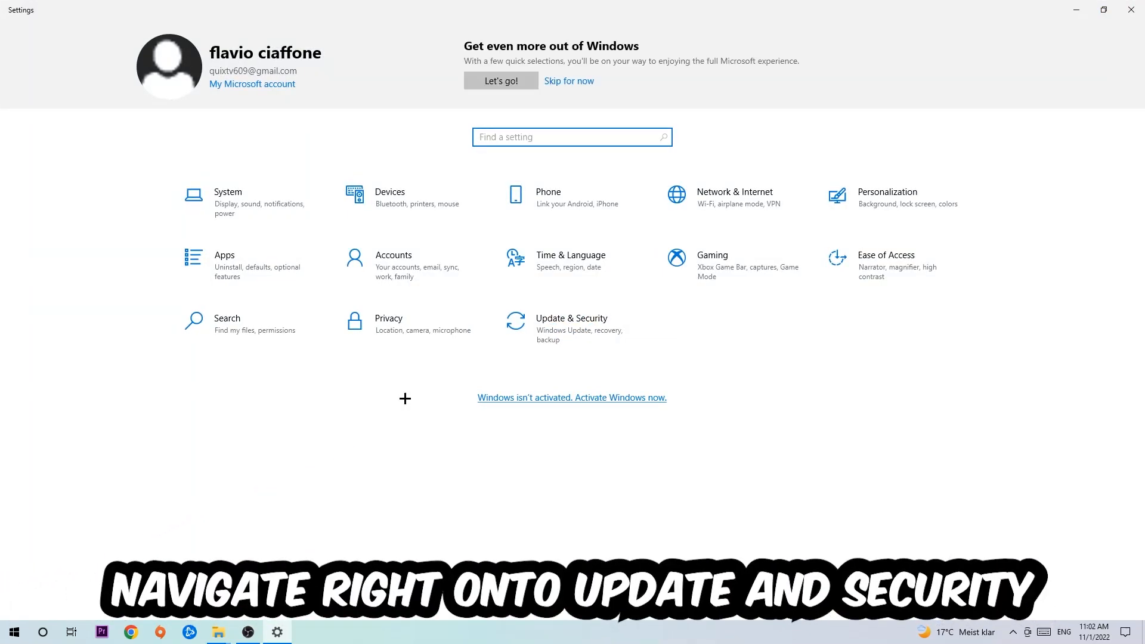
Open Update & Security from the Settings home page
left_click(571, 324)
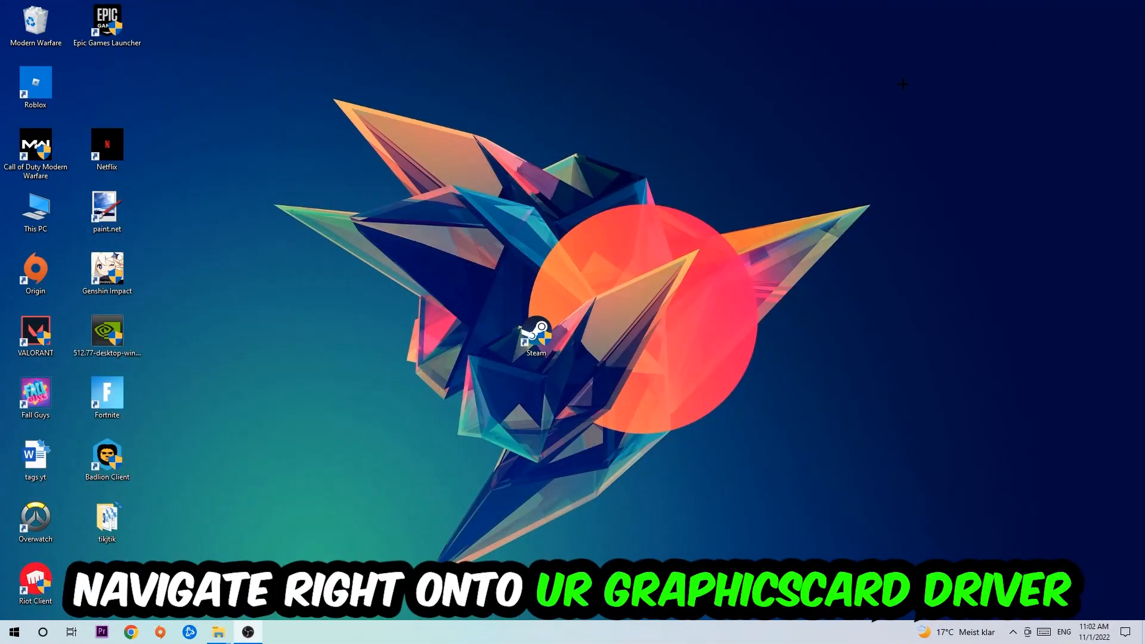
Drag the NVIDIA 512.77 driver installer icon to the desktop centre
left_click_drag(107, 334, 465, 210)
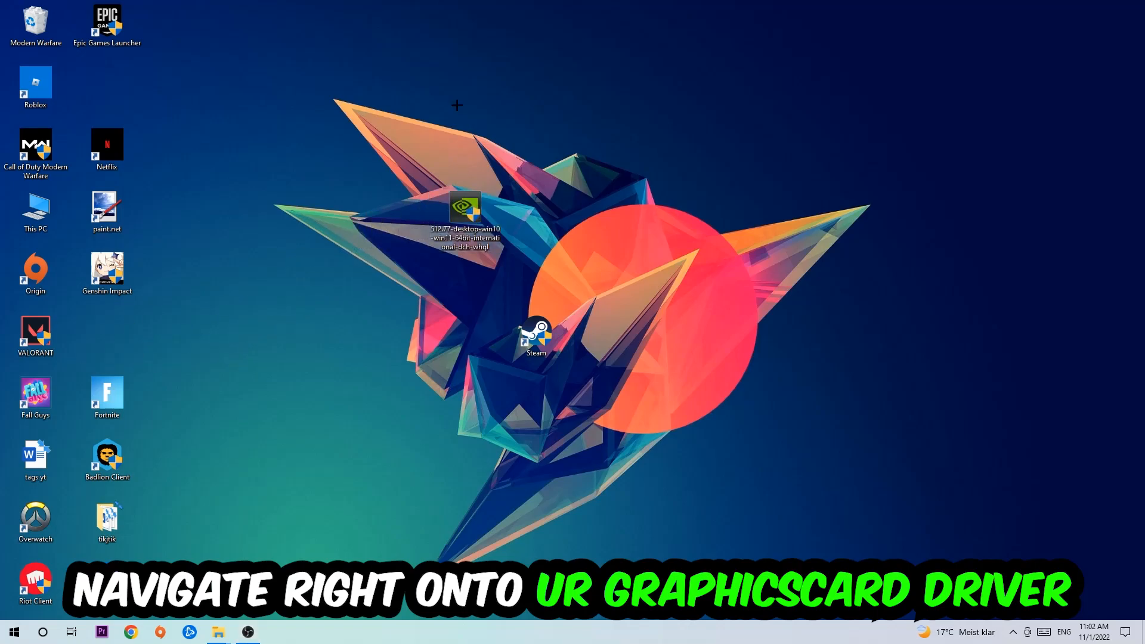